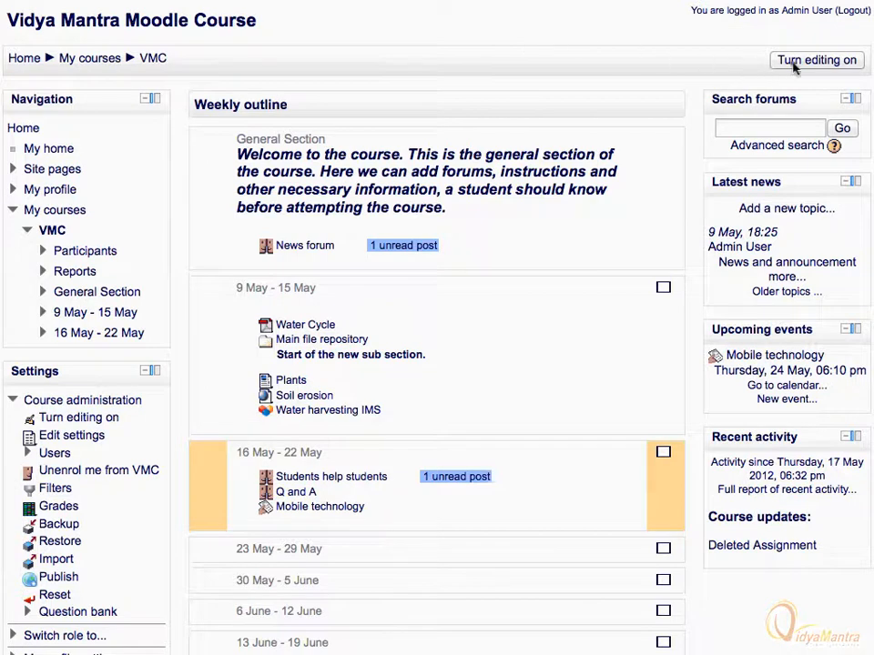
Step: Enable course editing and list the activities available for the 16–22 May week
click(816, 59)
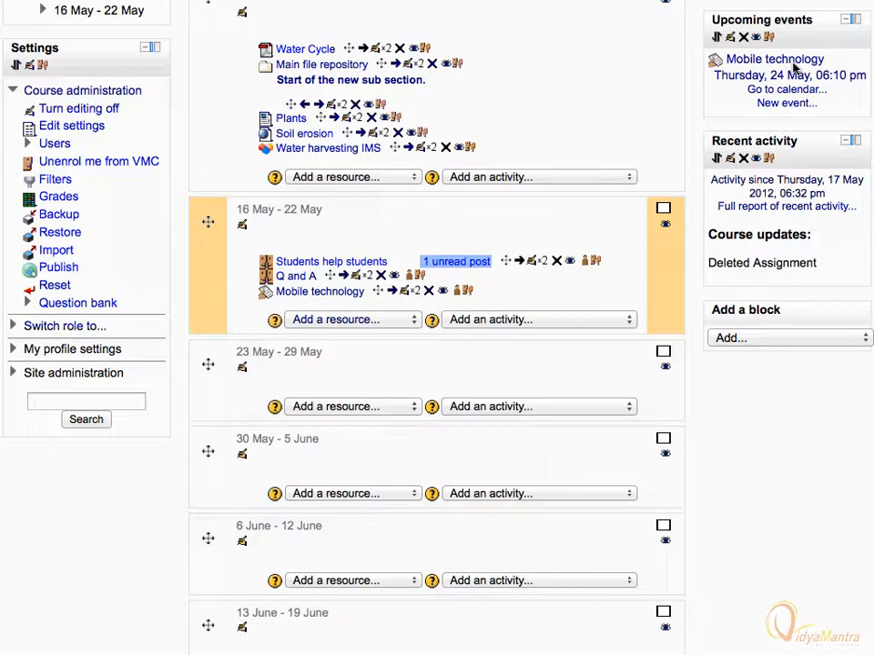
click(537, 318)
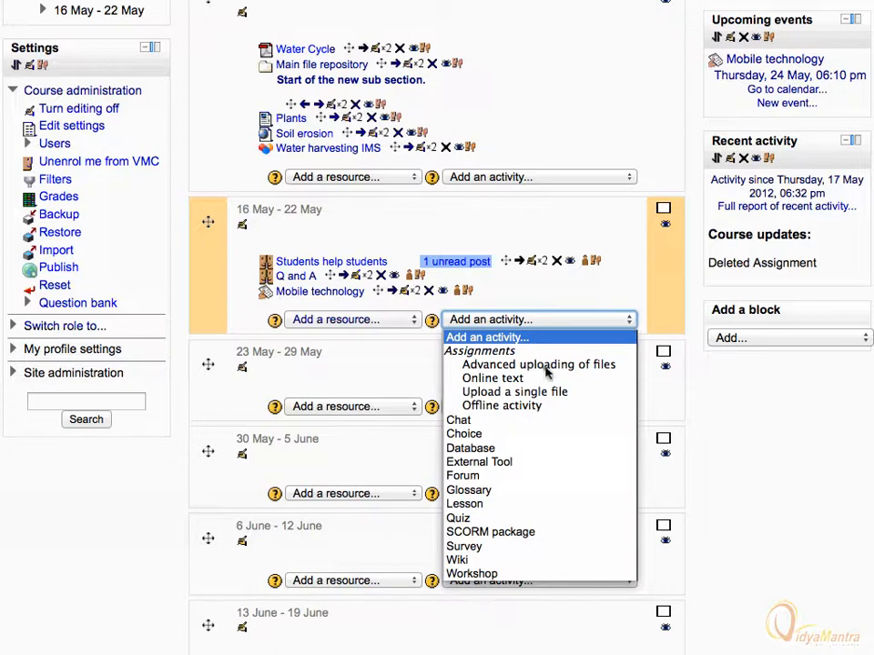
Step: Create an 'Advanced uploading of files' assignment named 'Plants and photosynthesis' with a 'Submit your assignment' description
click(539, 364)
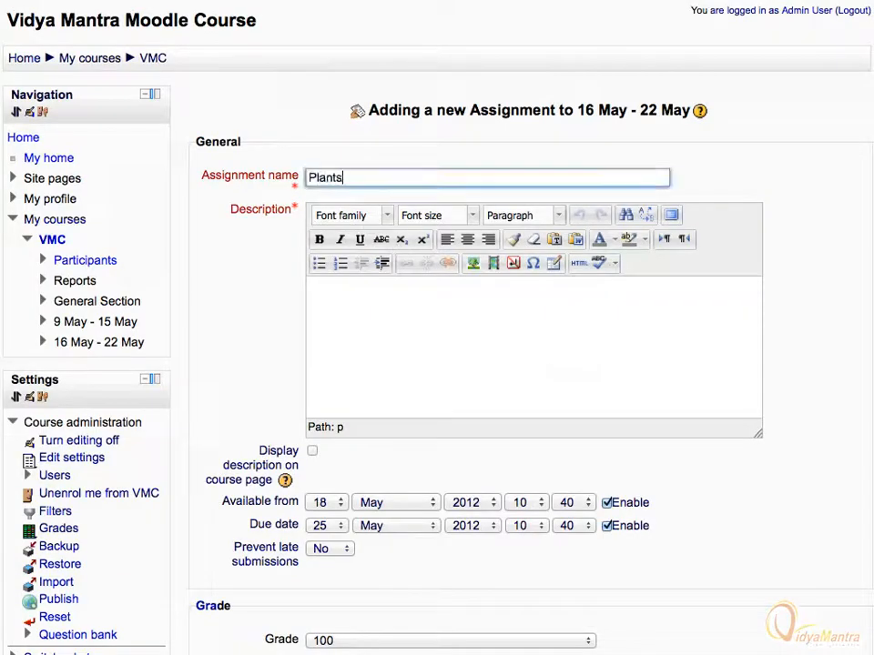
text(and photosynthesis)
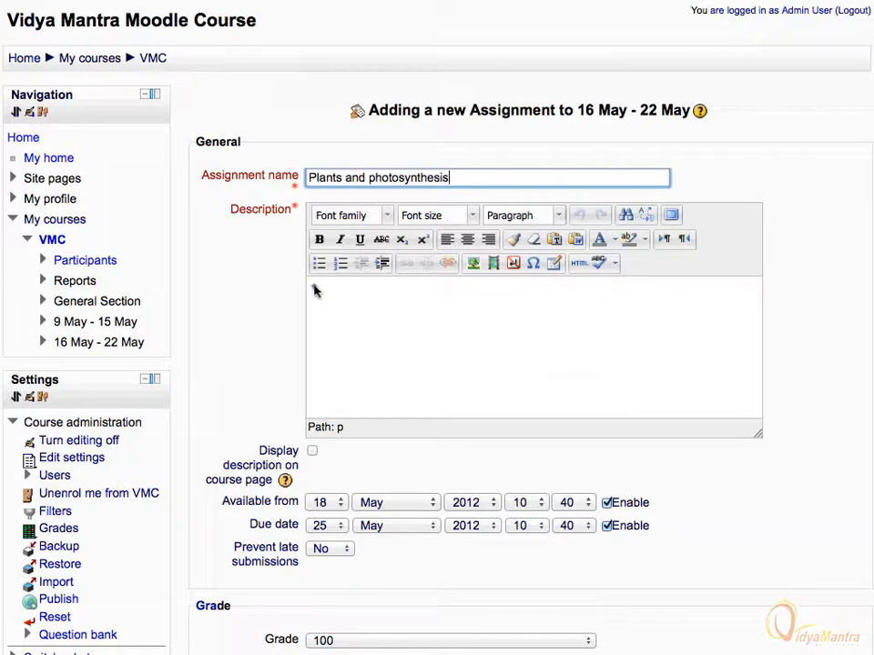
text(Submit your assignment in microsoft word format or PDF format only. all files)
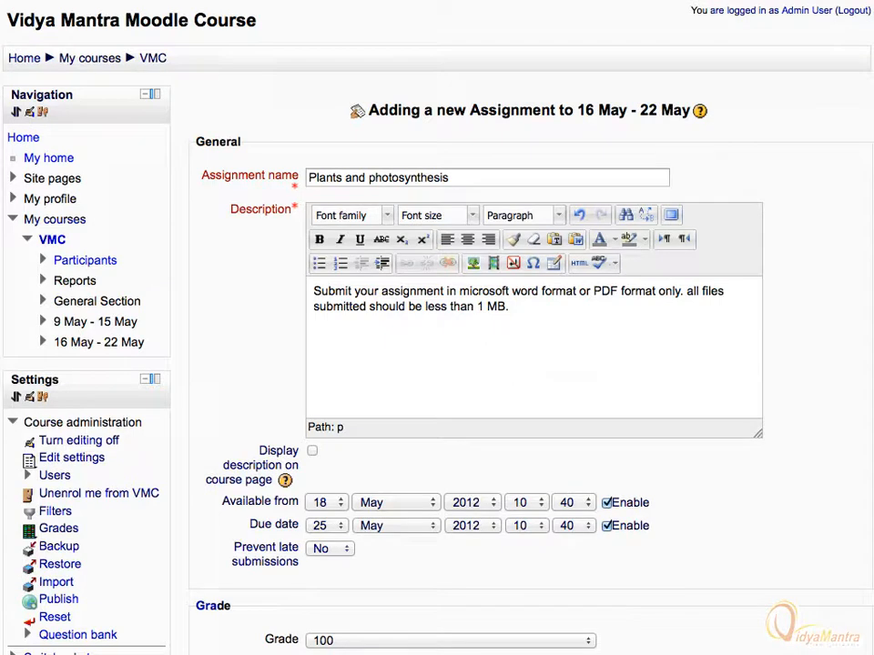
Step: Set the maximum grade to 10 and keep the 1 MB maximum file size
scroll(down, 3)
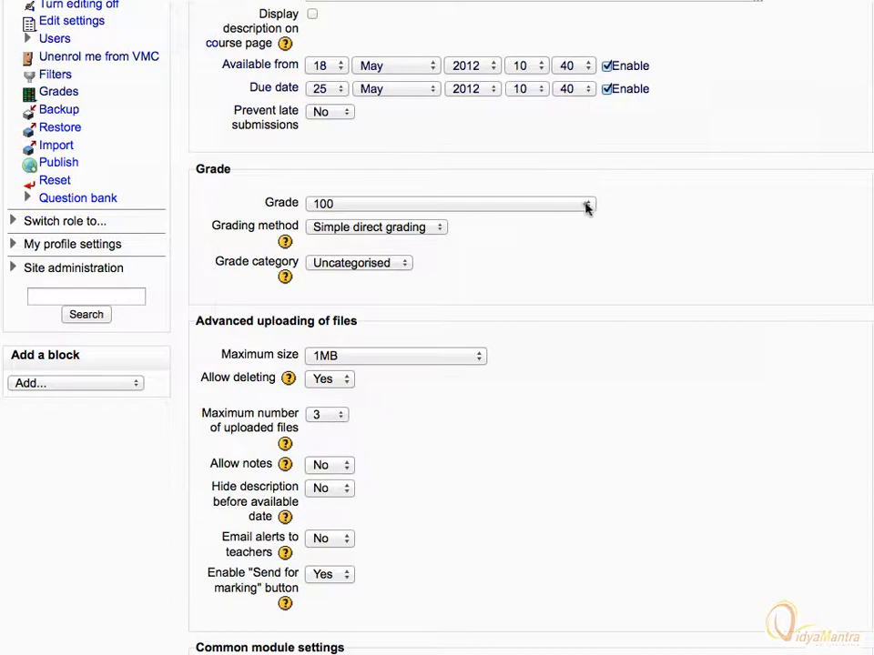
click(451, 204)
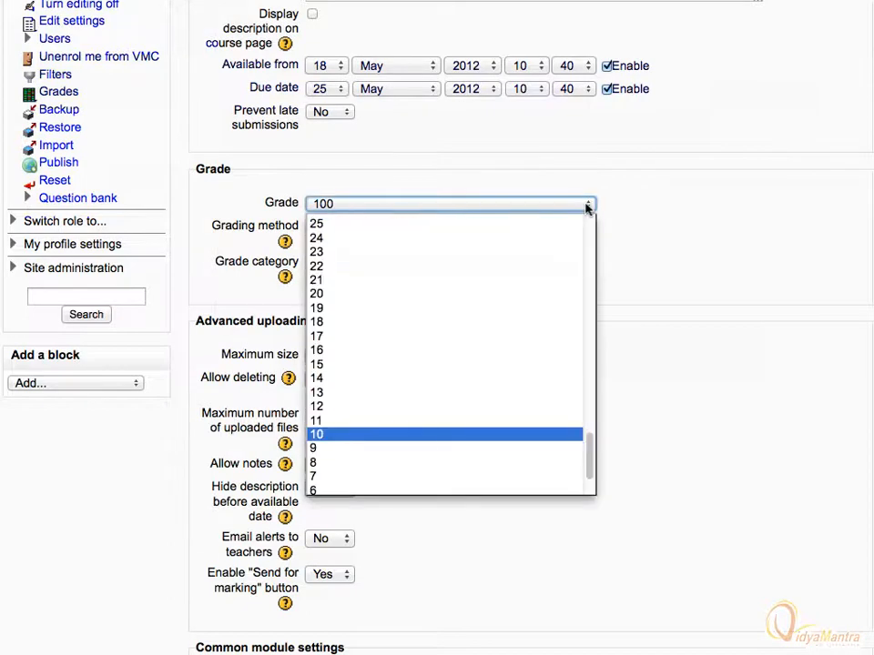
mouse_move(343, 443)
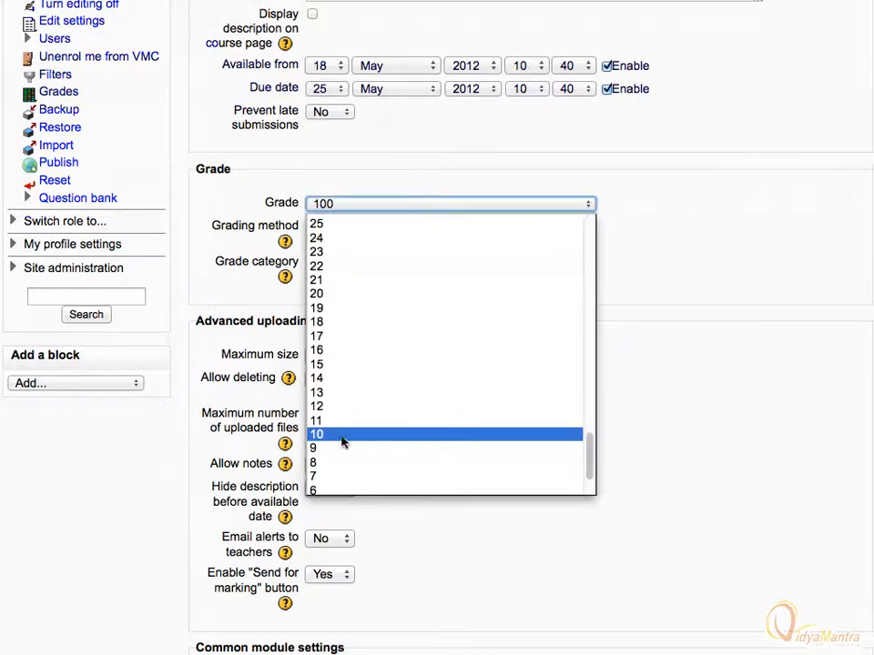
click(317, 434)
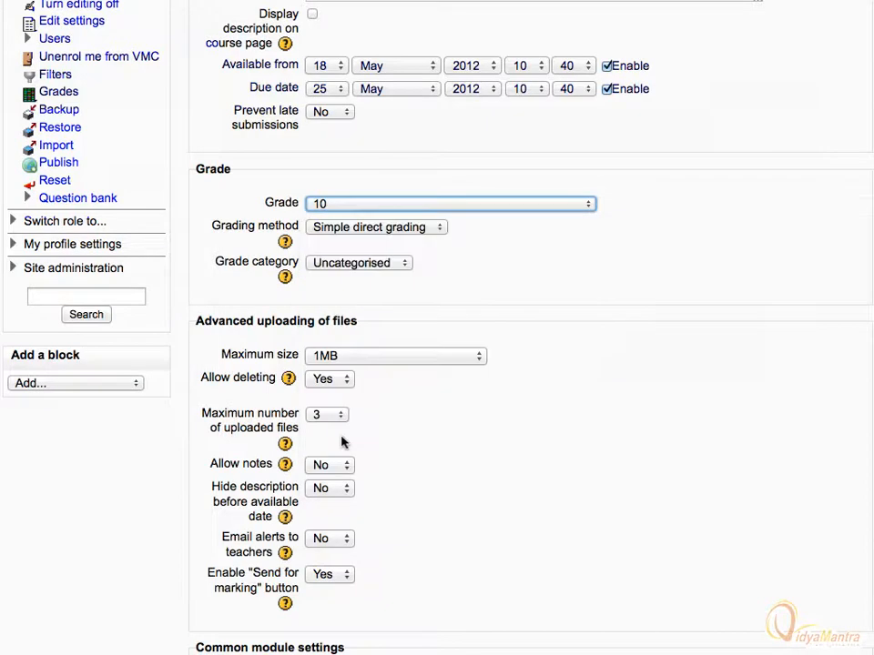
mouse_move(475, 361)
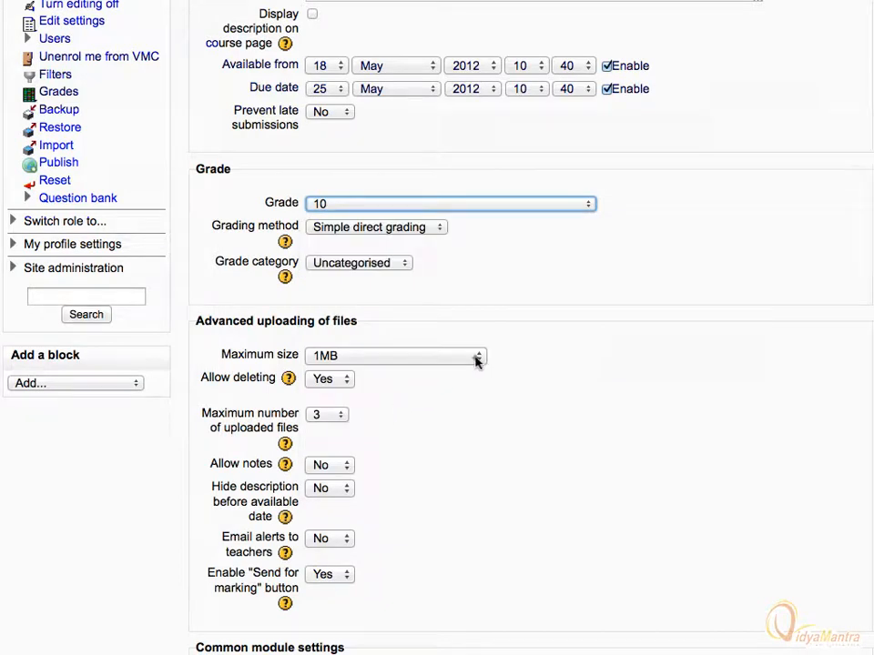
click(397, 355)
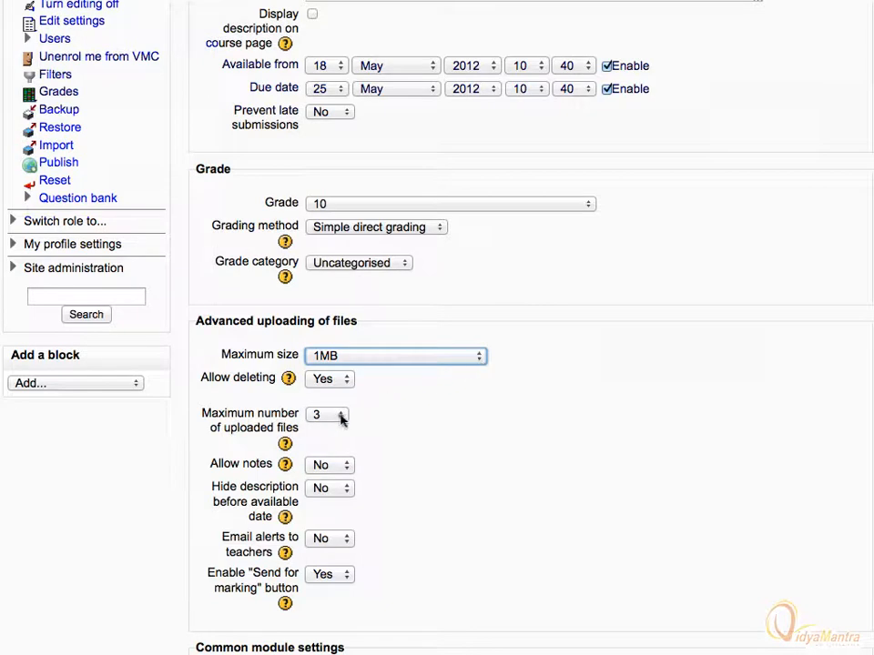
Step: Limit submissions to 2 uploaded files and set email alerts to teachers to Yes
click(326, 415)
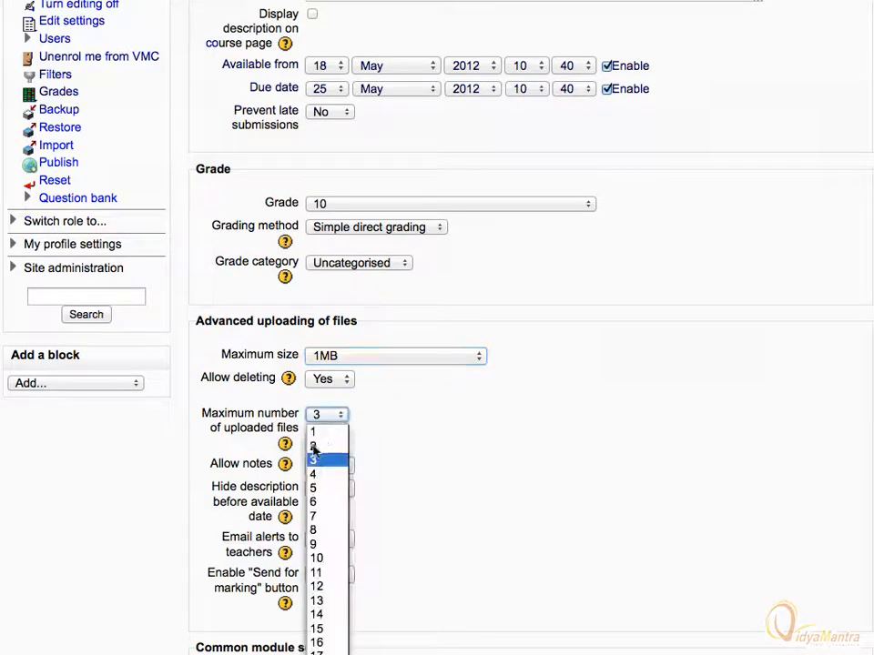
click(313, 444)
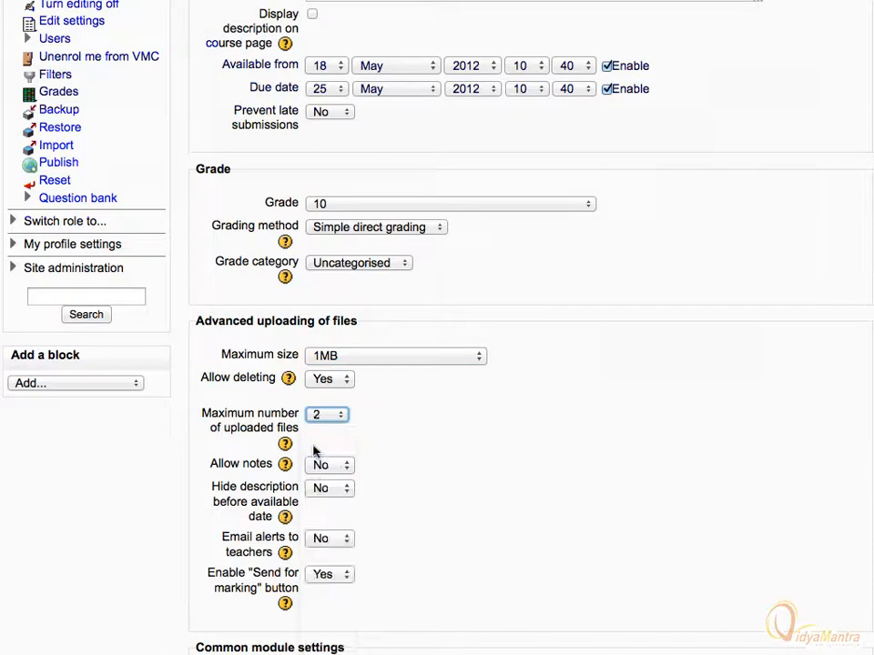
mouse_move(344, 542)
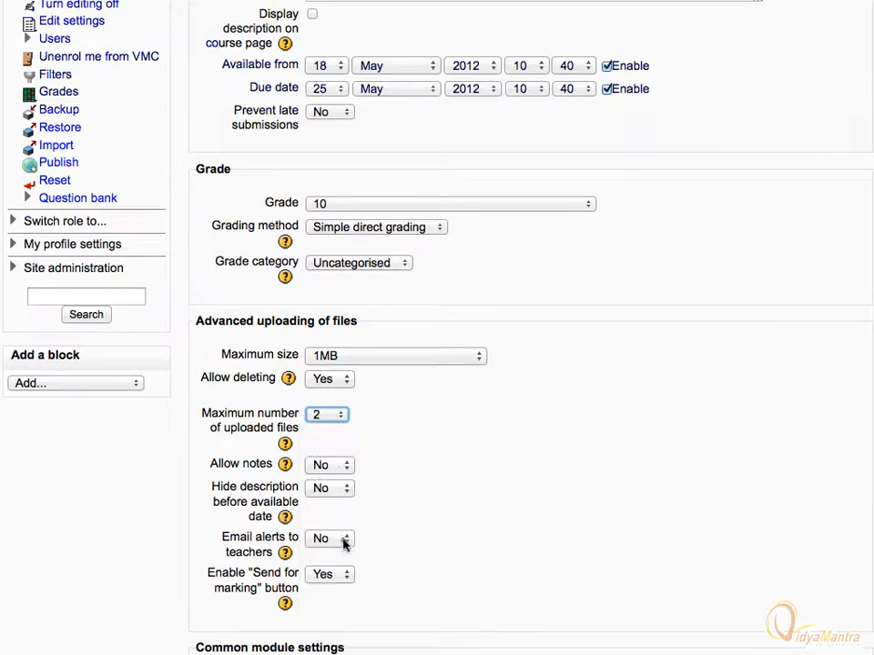
click(329, 539)
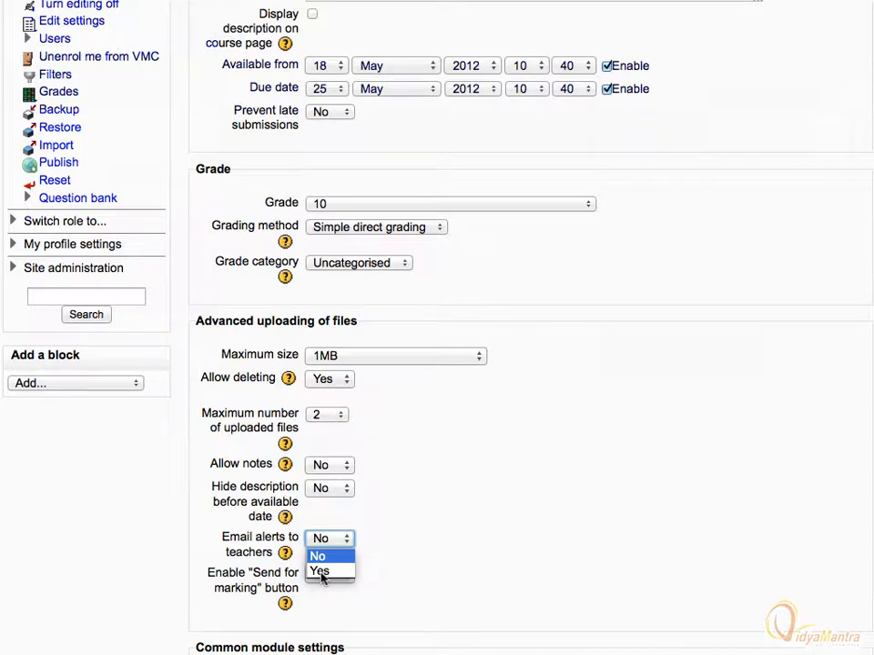
click(320, 571)
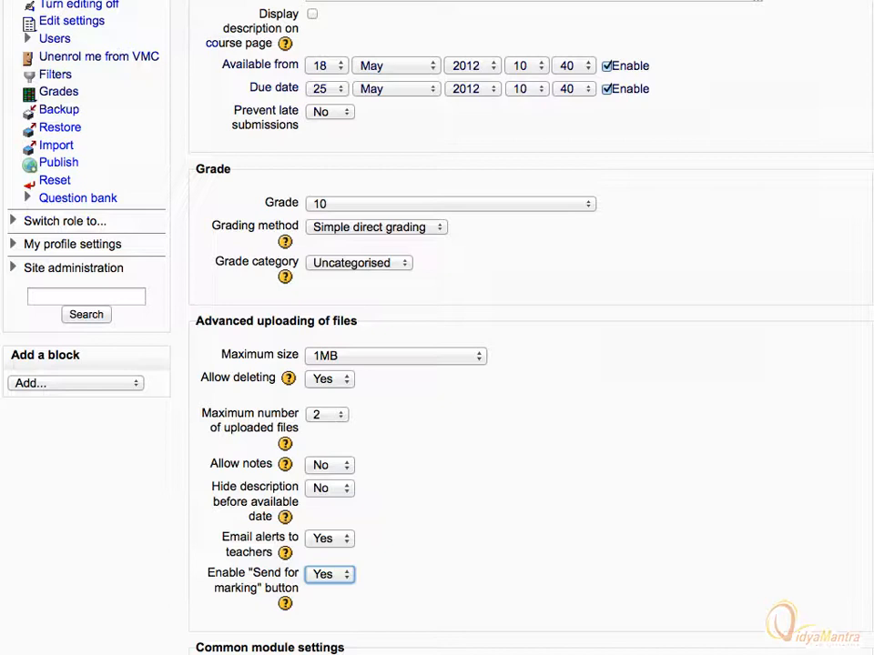
Step: Save the assignment settings and return to the VMC course page
scroll(down, 3)
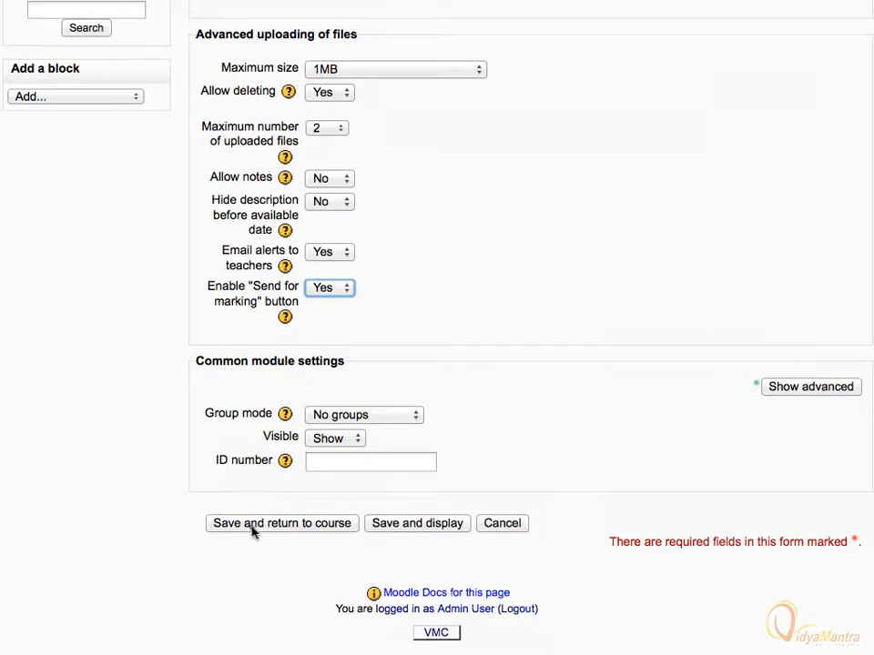
click(281, 524)
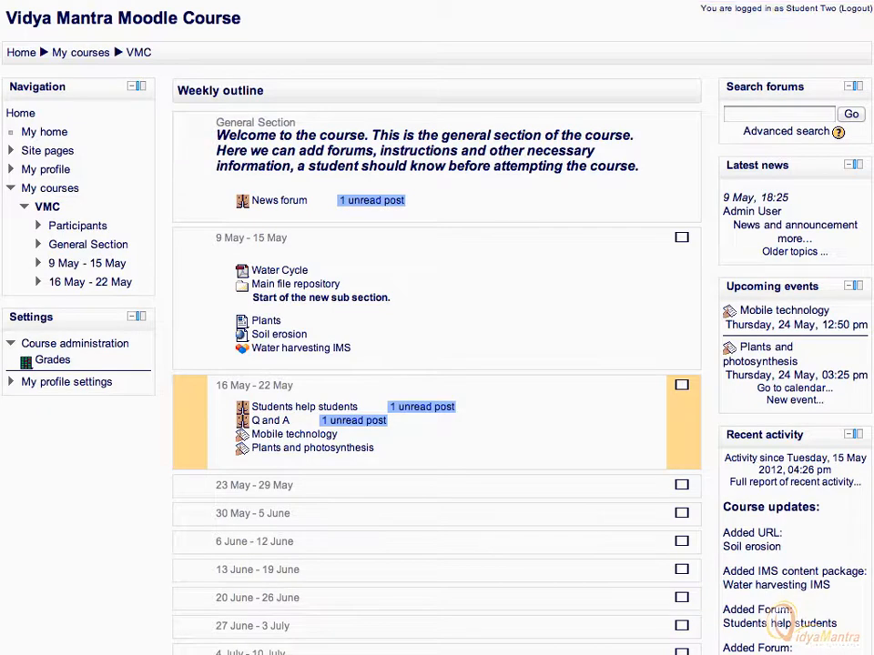
mouse_move(157, 455)
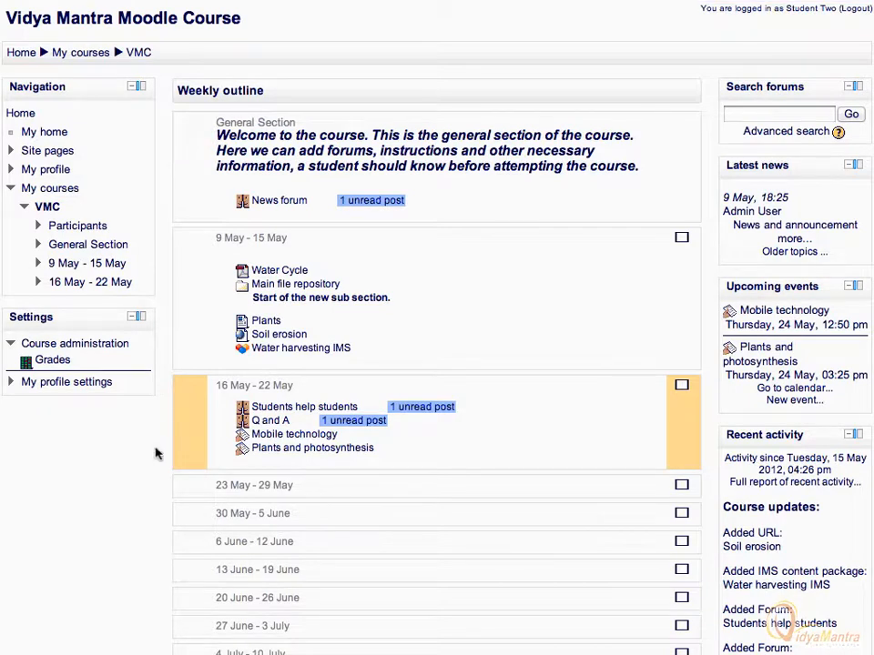
Step: Enter the Plants and photosynthesis assignment and begin uploading a file from the computer
click(314, 448)
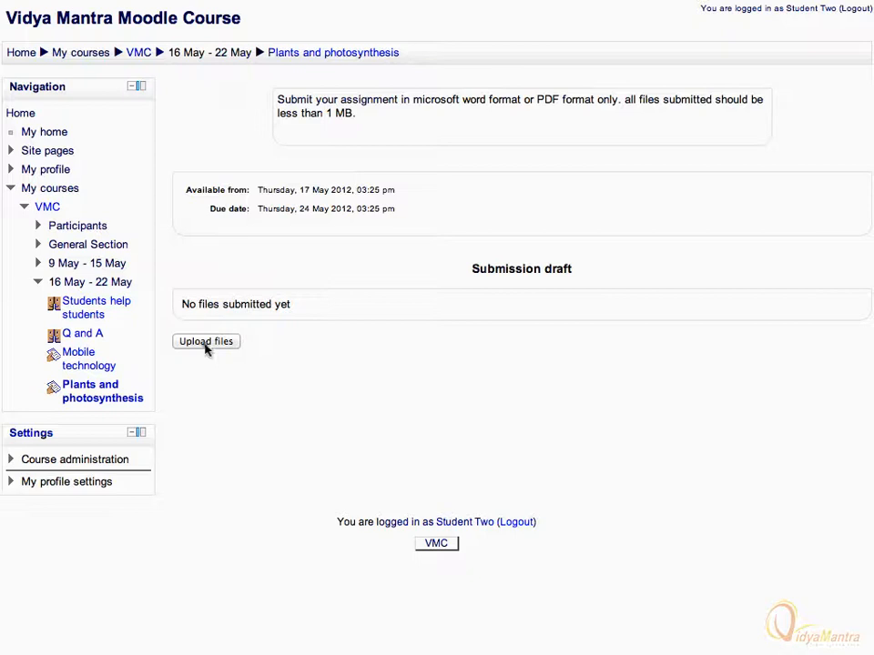
click(206, 342)
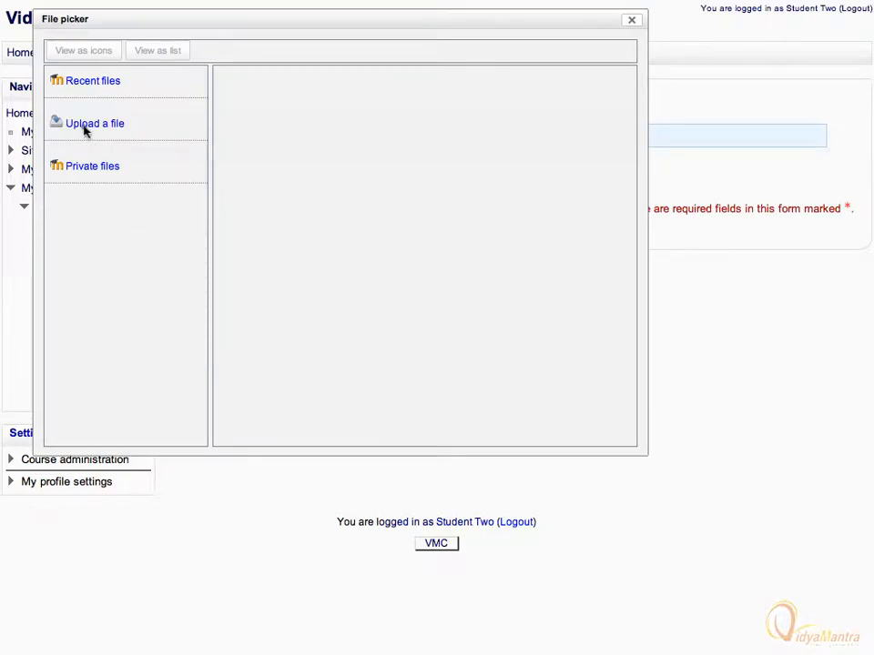
click(95, 123)
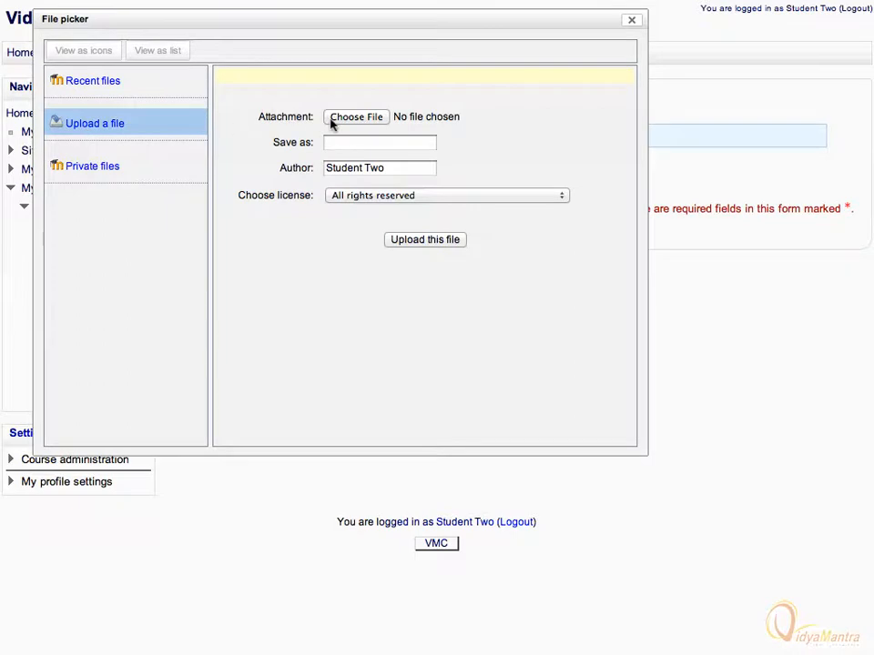
Step: Attach Photosynthesis.pdf from the desktop to the submission
click(355, 116)
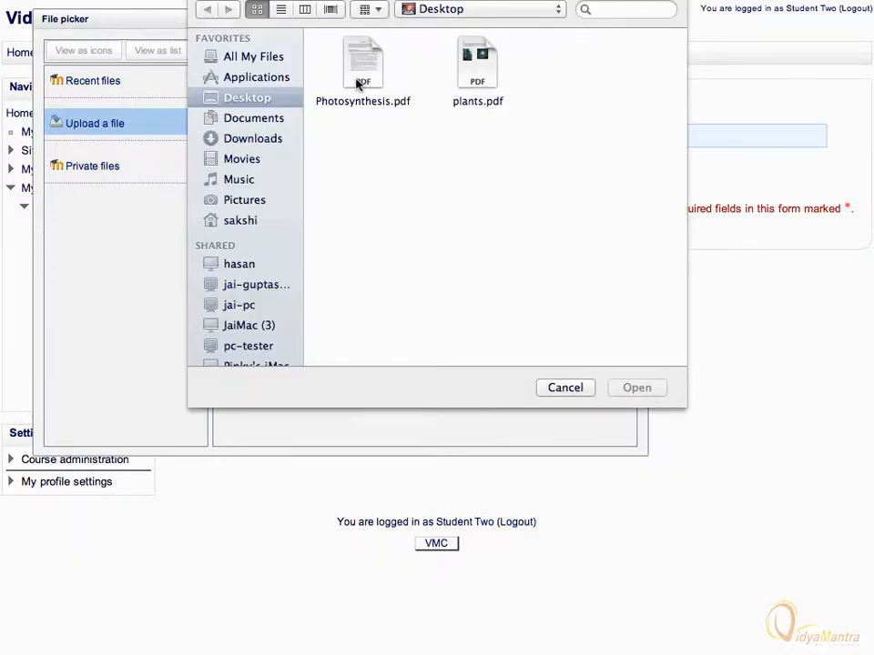
click(362, 70)
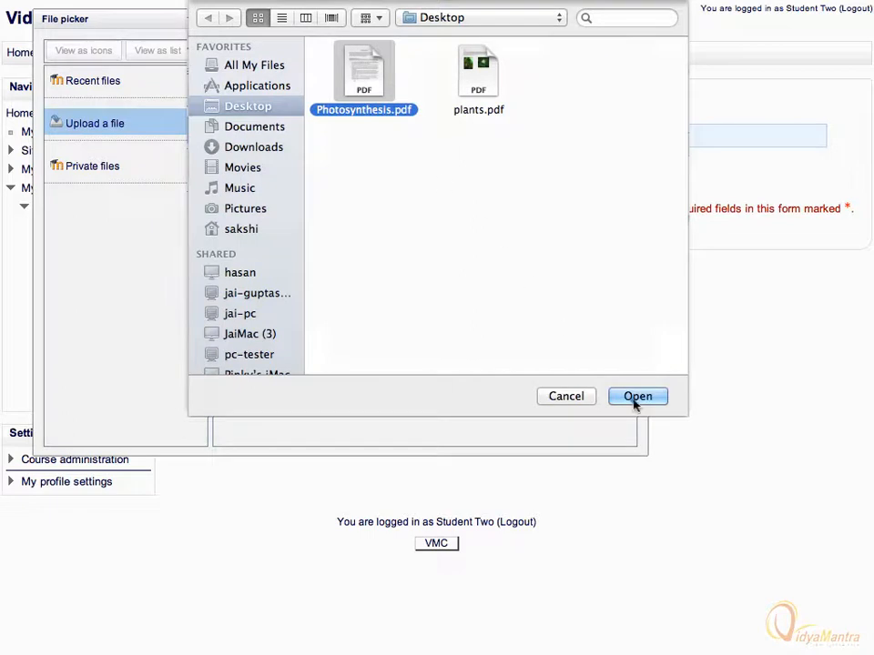
click(637, 397)
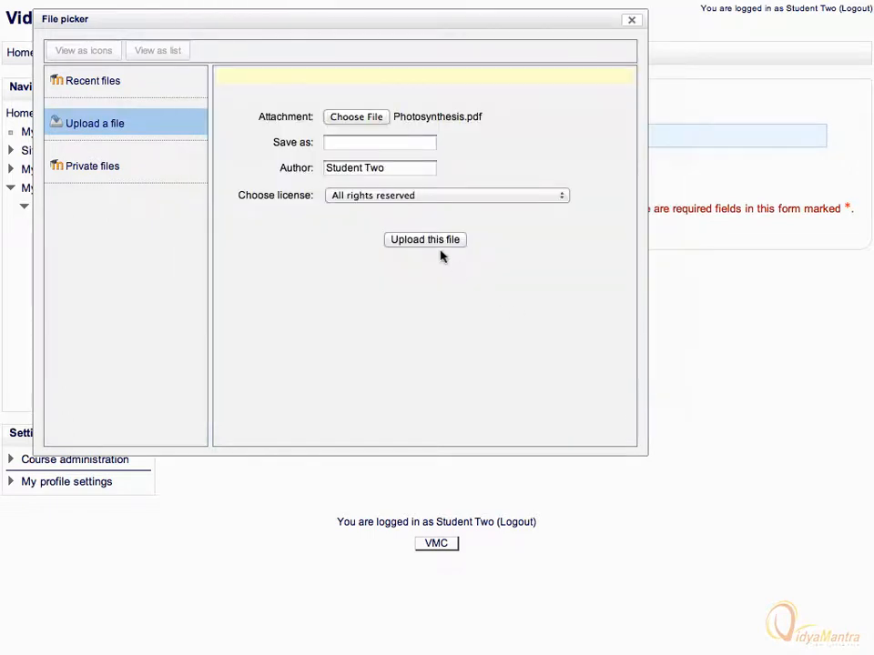
click(424, 241)
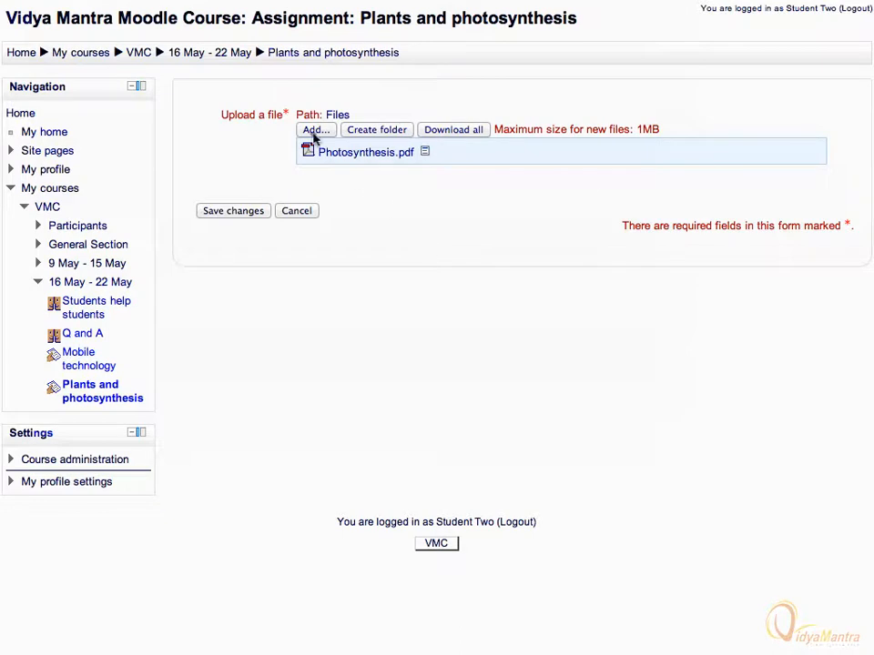
Step: Add plants.pdf as a second file and save both files as the submission draft
click(315, 130)
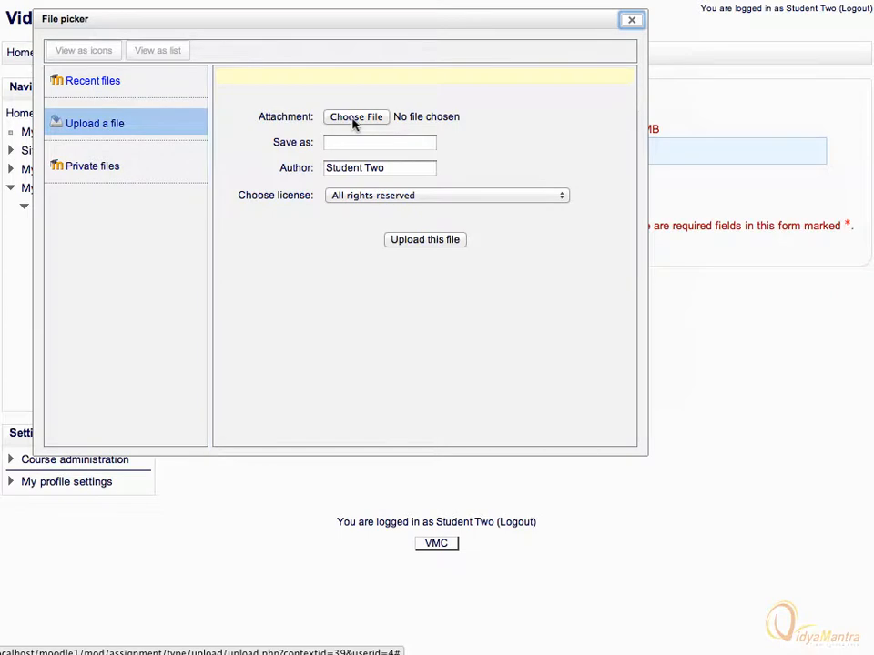
click(355, 117)
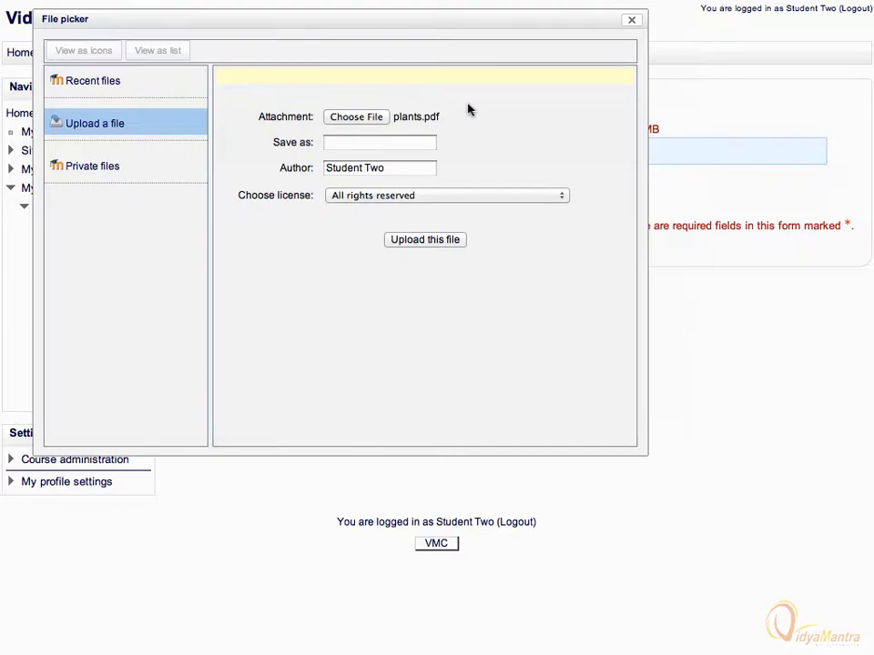
click(425, 240)
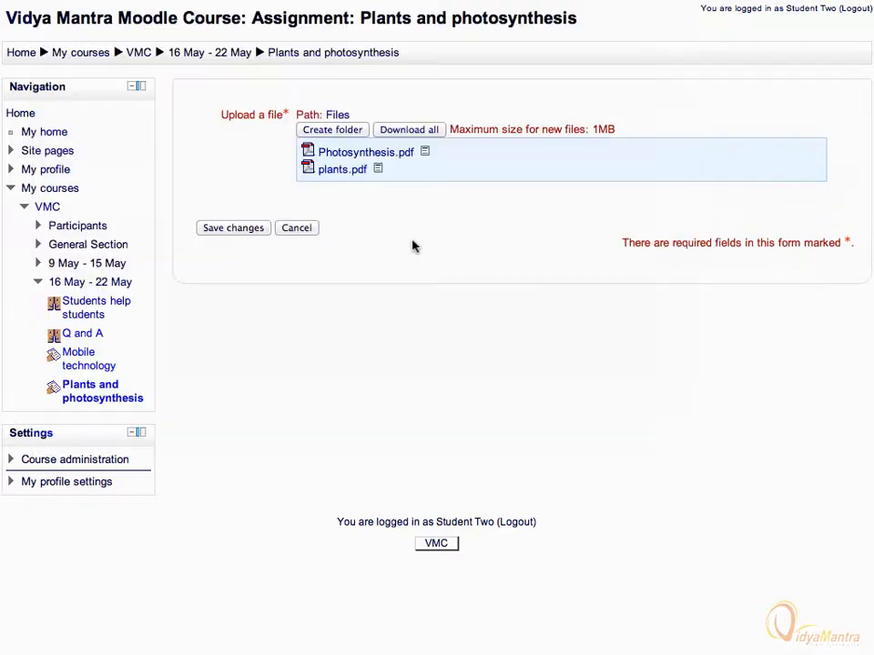
click(233, 228)
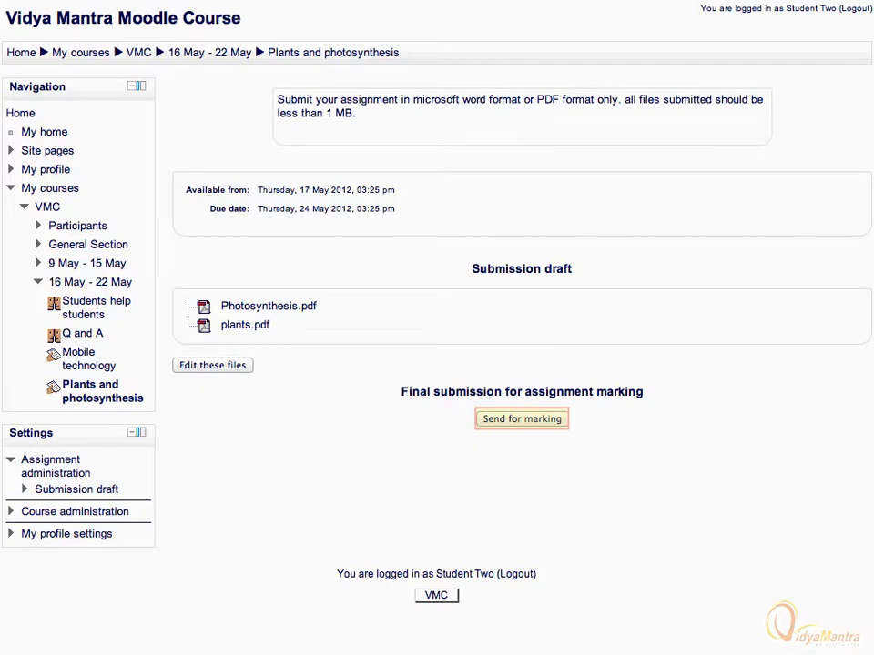
mouse_move(229, 233)
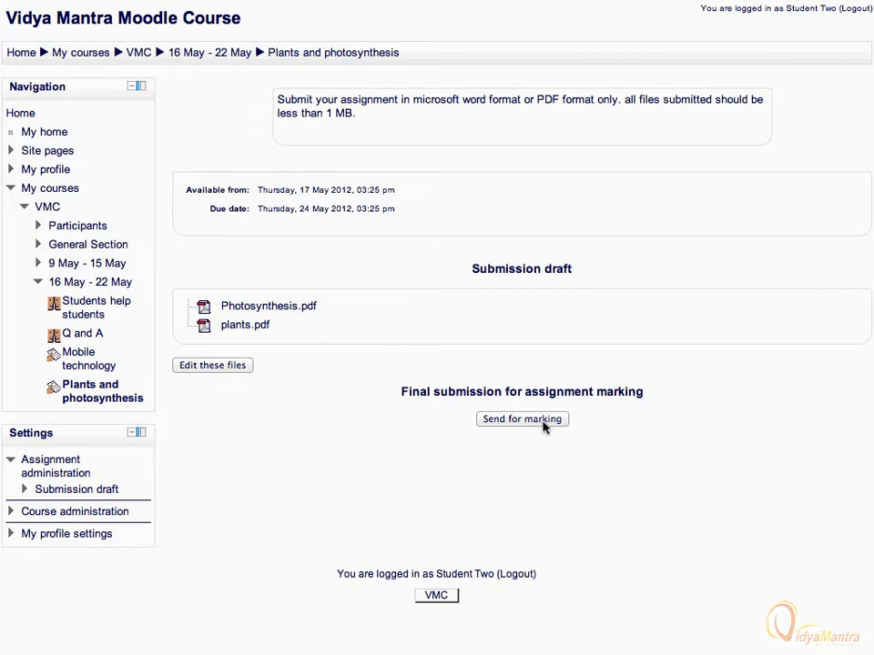
Step: Send the two-file submission for marking and confirm it as final
click(521, 418)
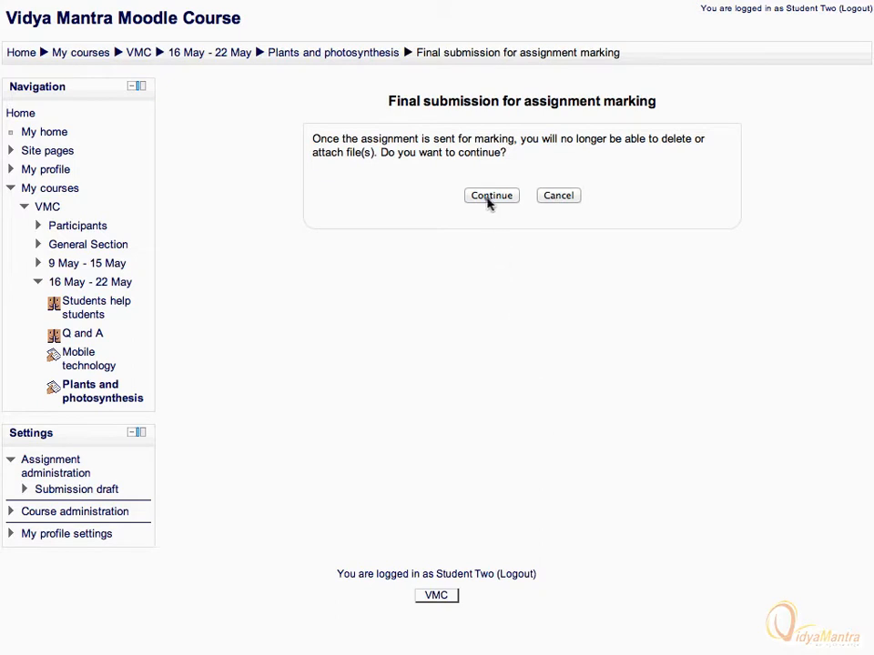
click(492, 197)
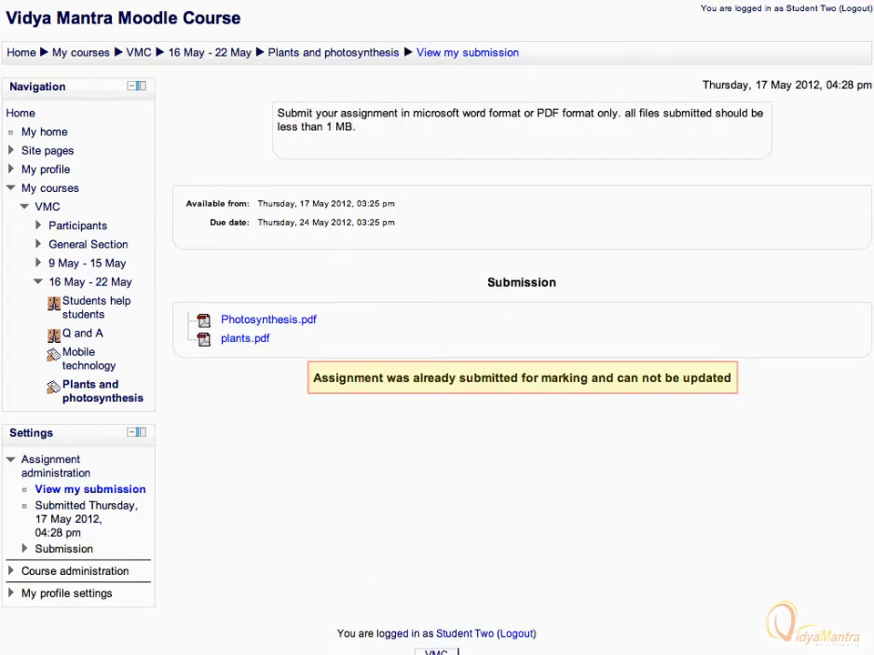